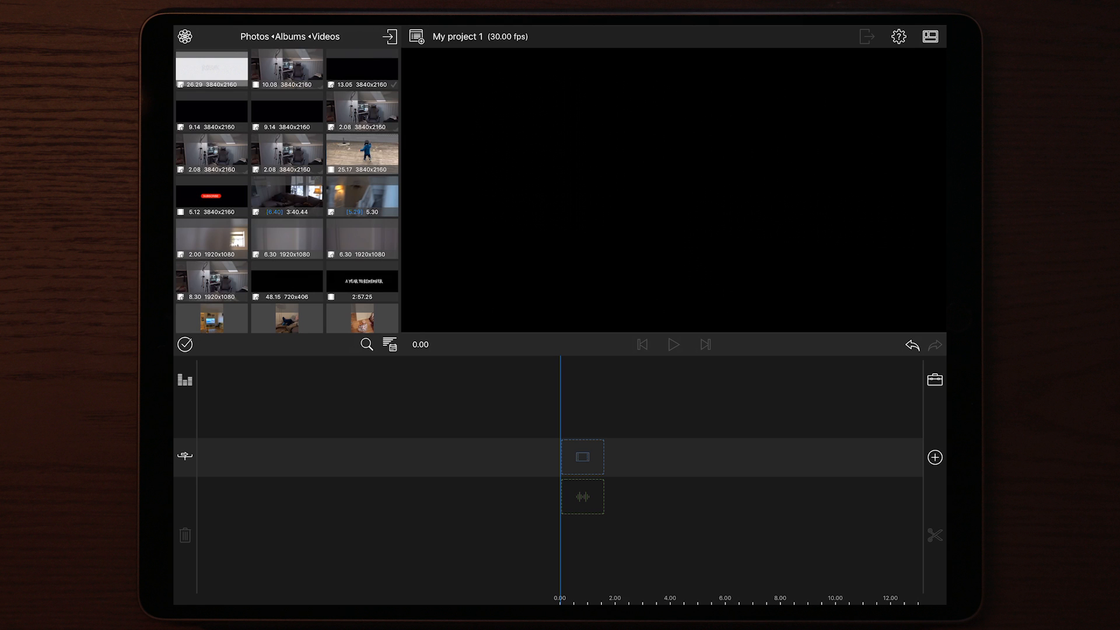
Add the room footage clip from the Photos library to the empty timeline
click(211, 281)
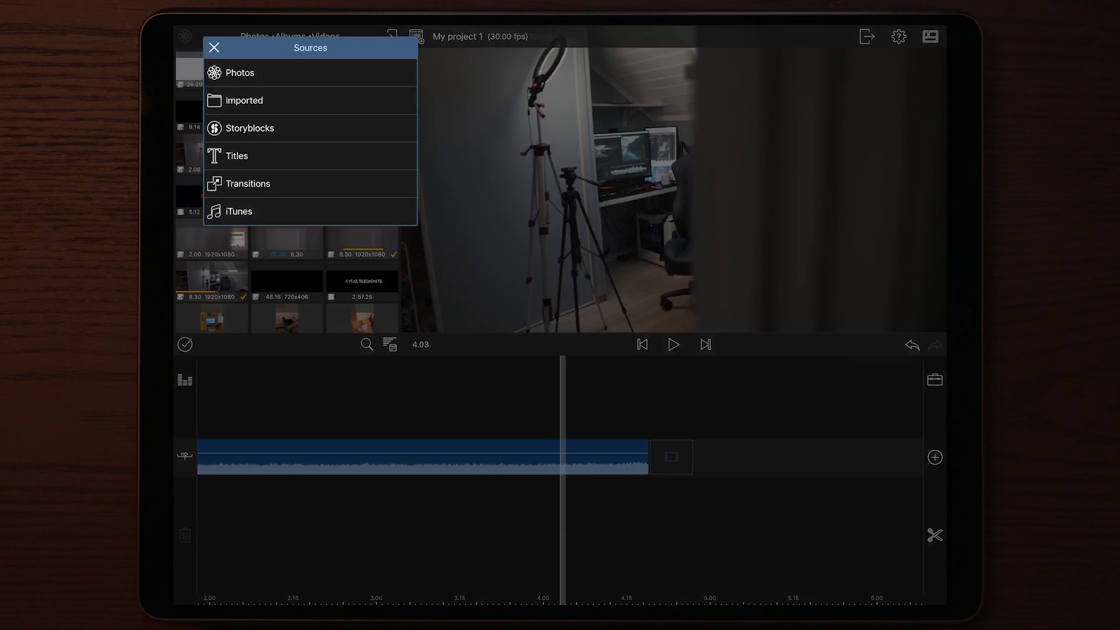
Place the Angled-White title above the footage and bring it into the Title Editor
click(236, 156)
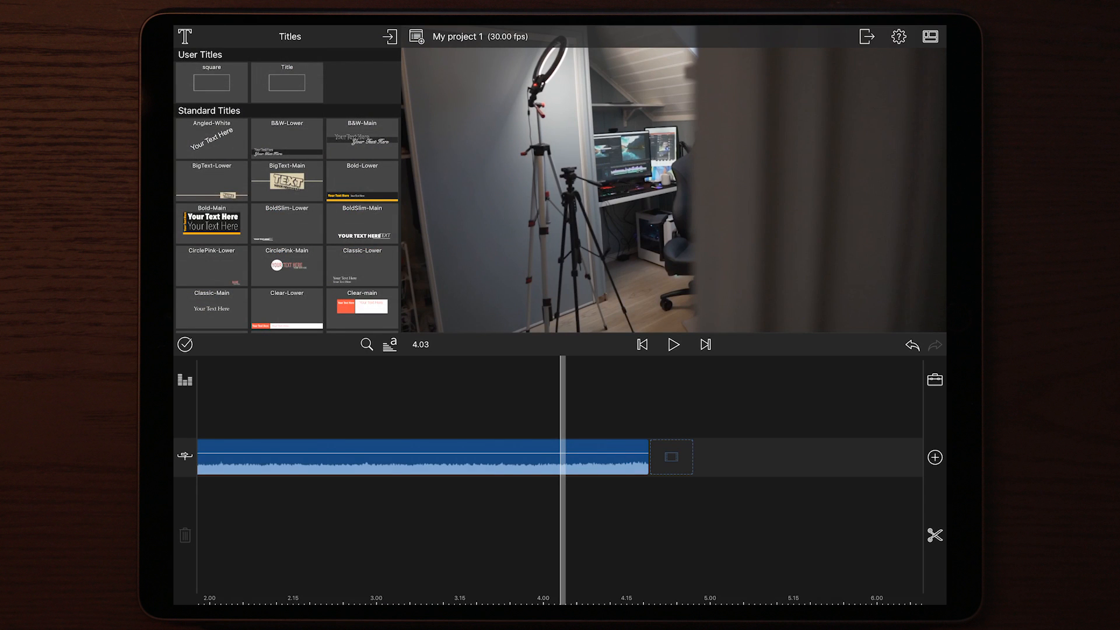
drag(211, 139, 607, 186)
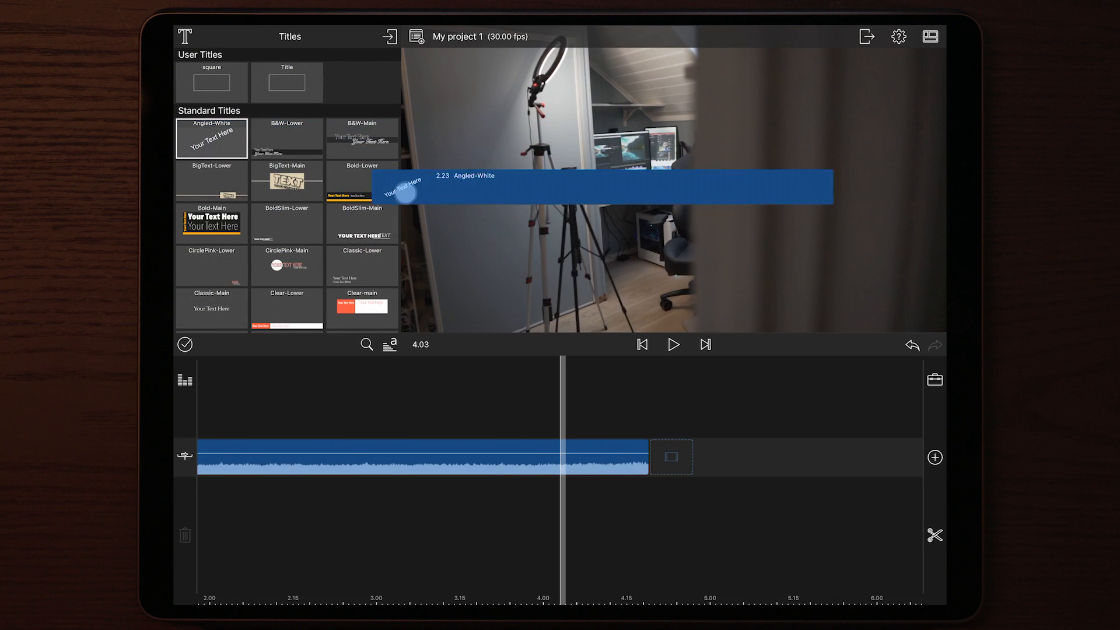
drag(610, 186, 742, 417)
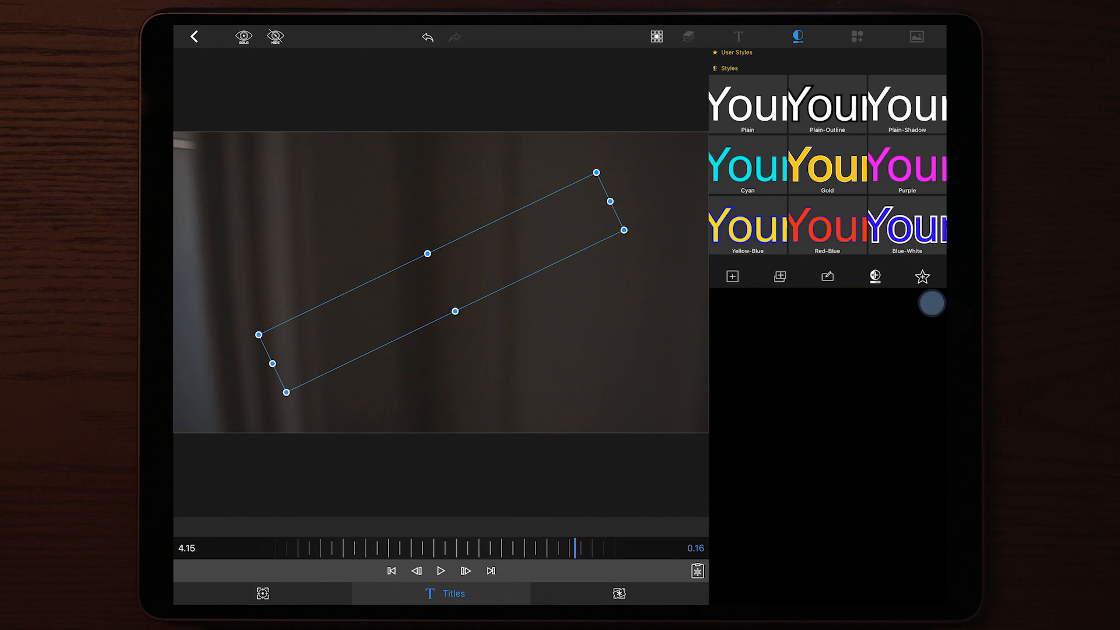
Add a shape layer to the title and set its face colour to bright green
click(739, 36)
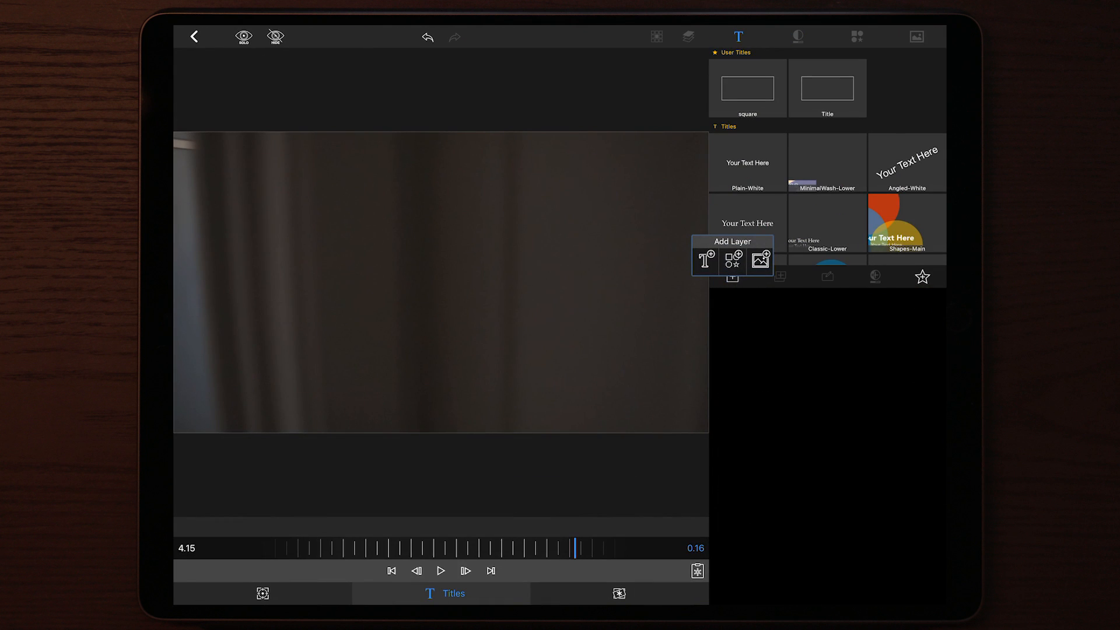
click(732, 257)
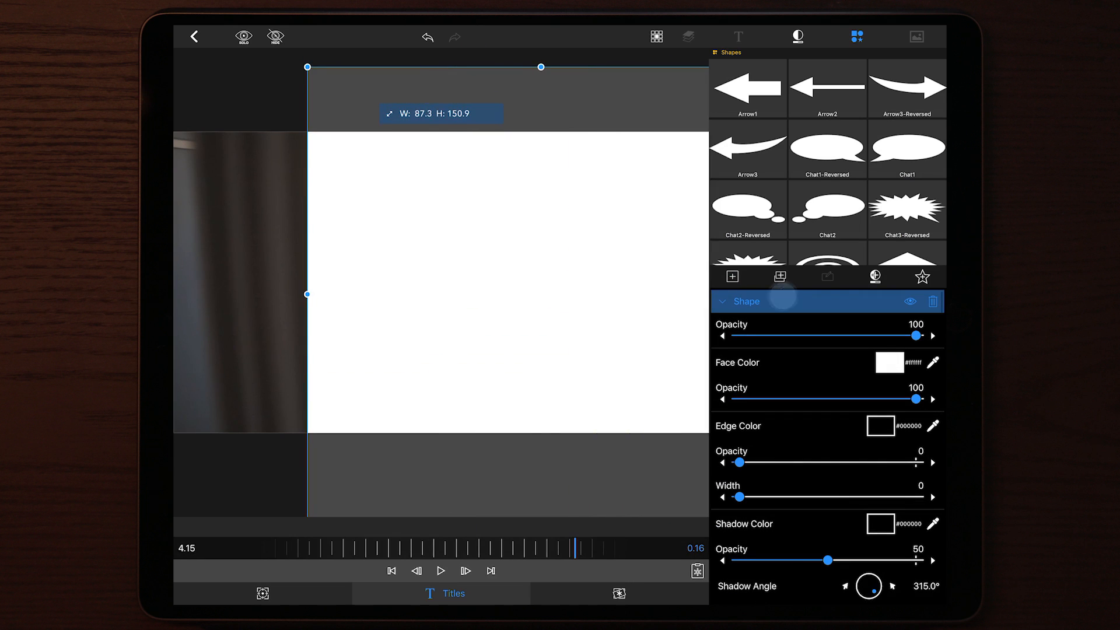
click(888, 363)
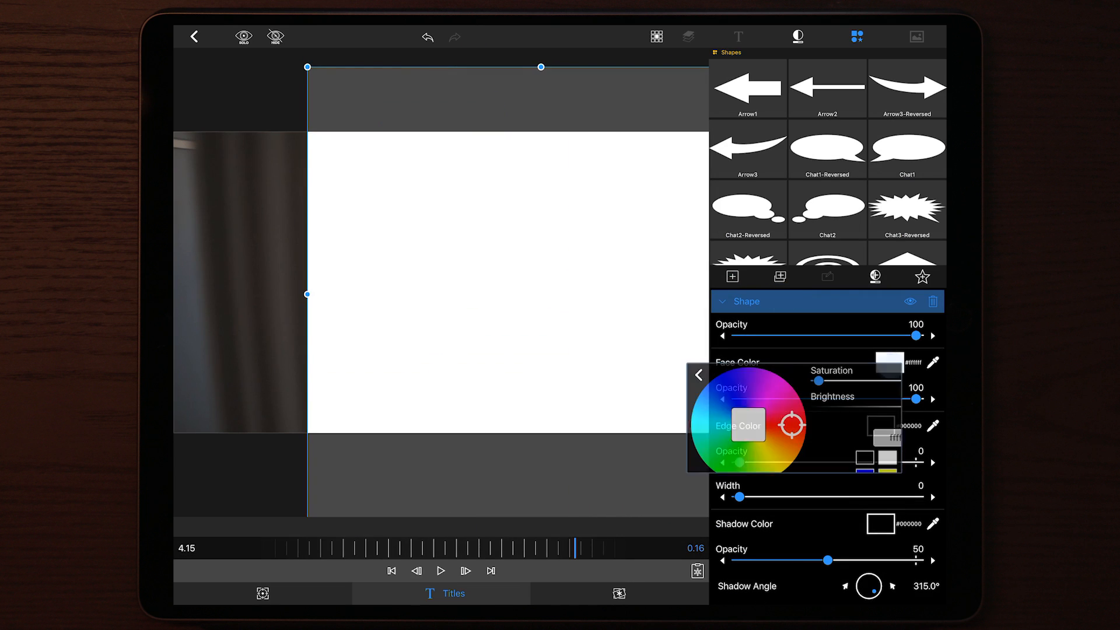
click(931, 457)
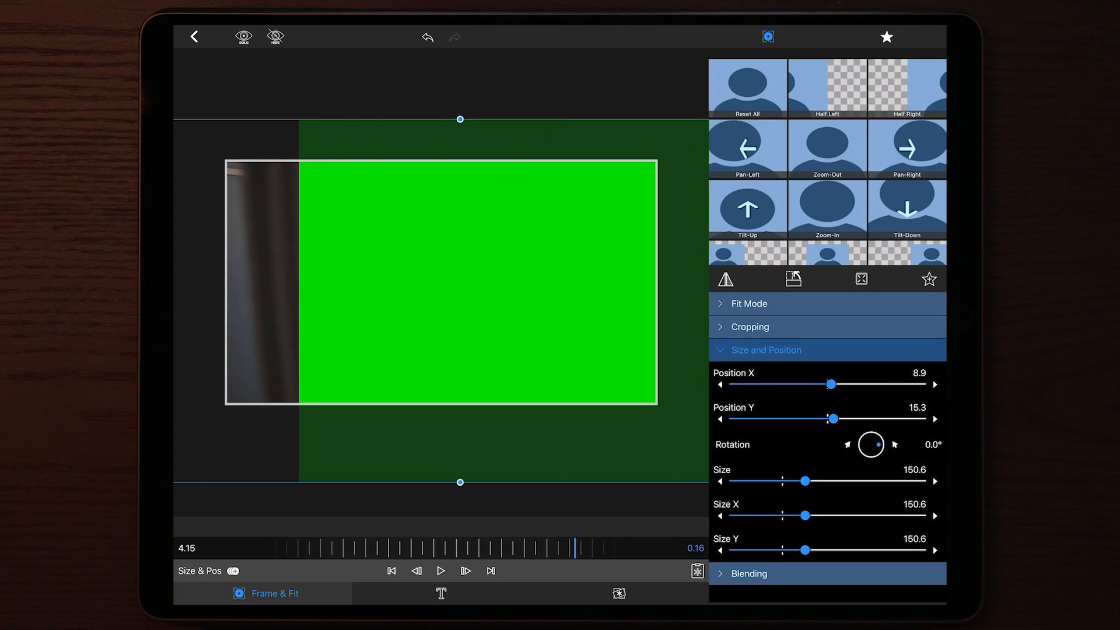
Shift the green shape right to about X 174 with a -3° tilt, revealing the room footage
drag(460, 282, 500, 355)
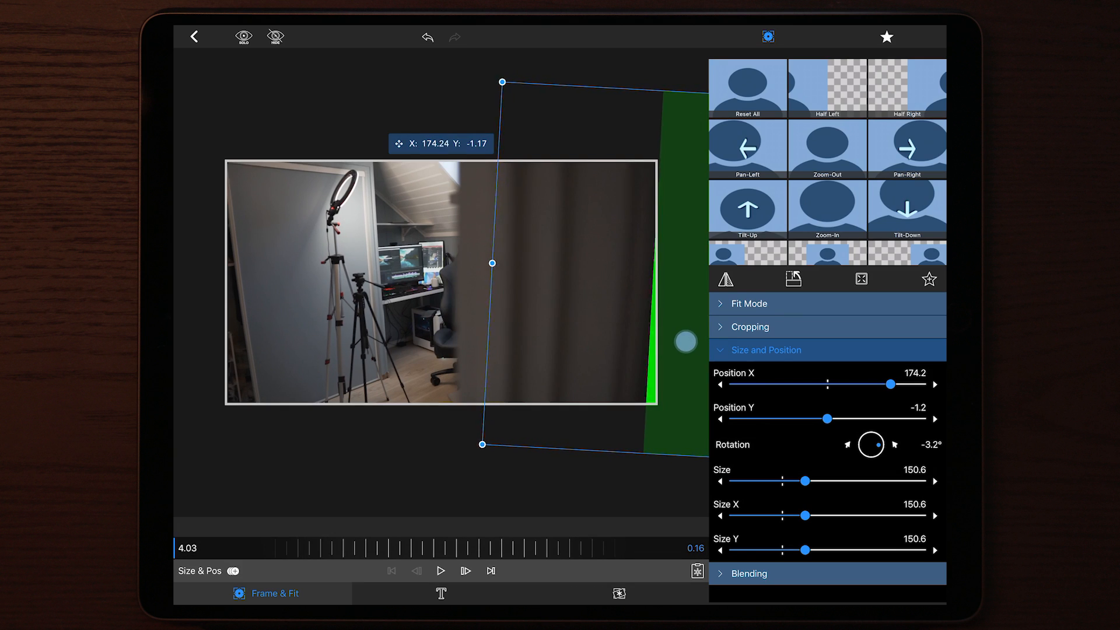
Keyframe the green shape sweeping leftward frame by frame, tilting it as it covers the frame
drag(492, 263, 485, 263)
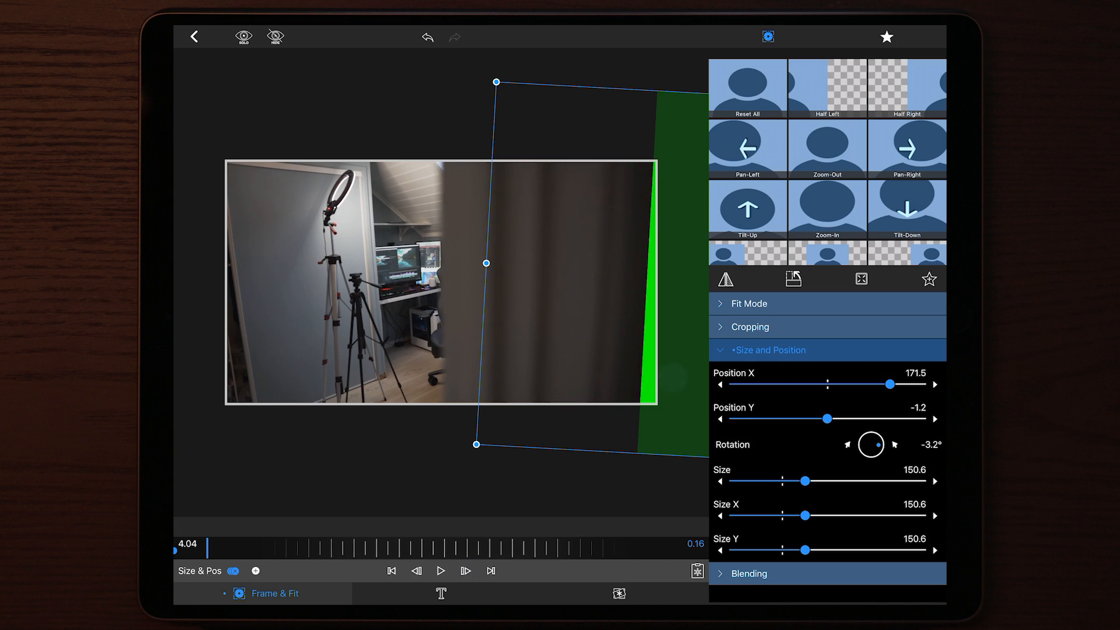
drag(493, 263, 471, 263)
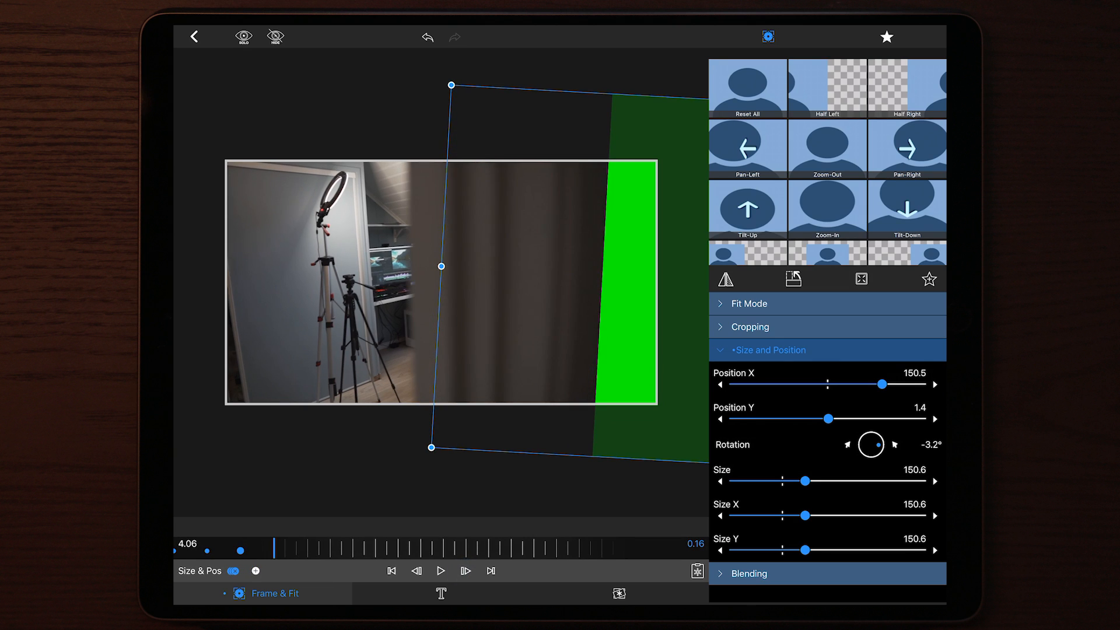
drag(450, 267, 414, 266)
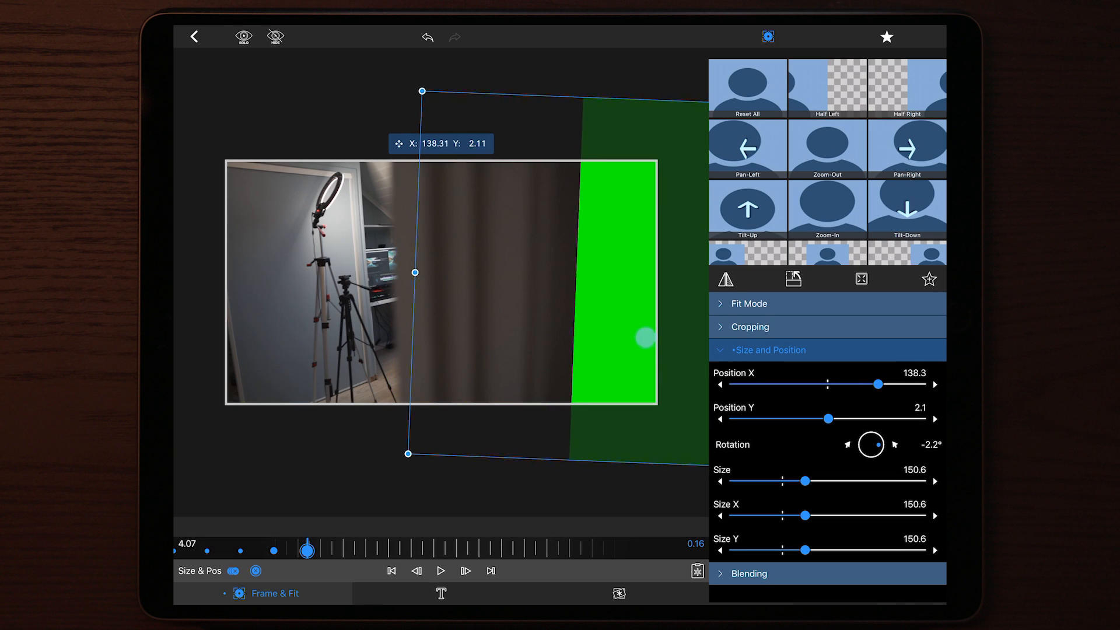
drag(414, 273, 393, 265)
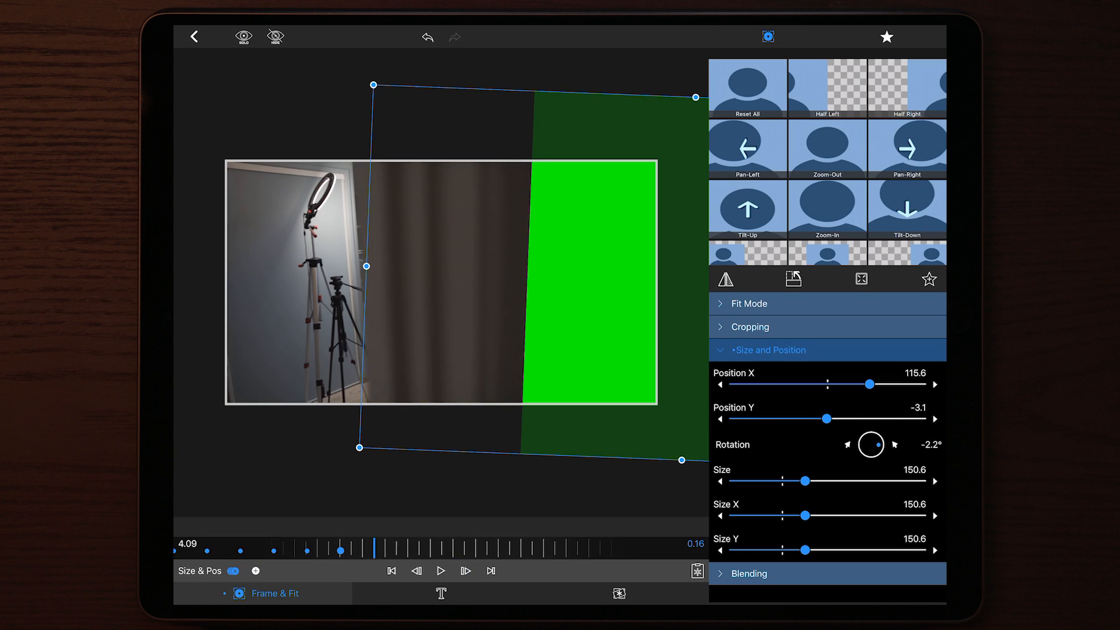
drag(368, 266, 336, 270)
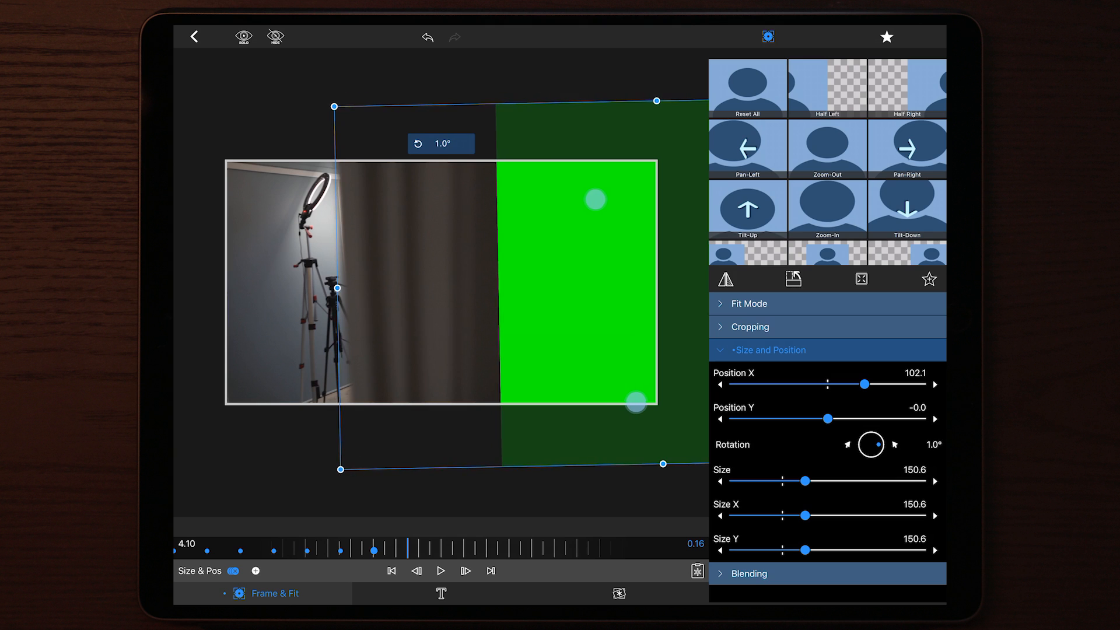
drag(636, 402, 553, 330)
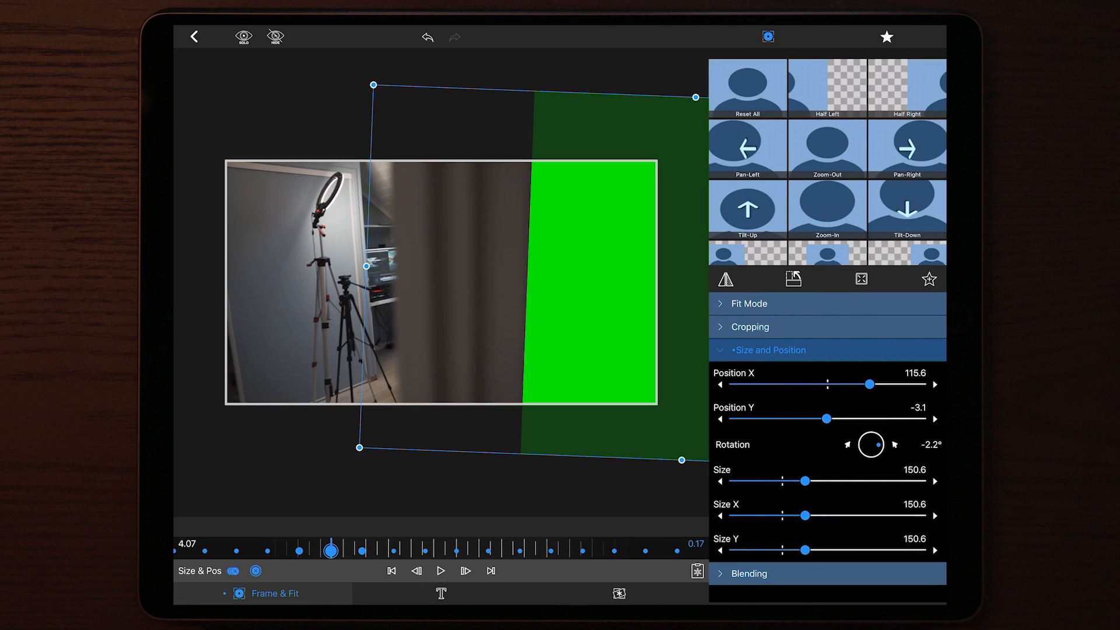
Soften the shape's cropped left edge and return to the timeline
click(751, 327)
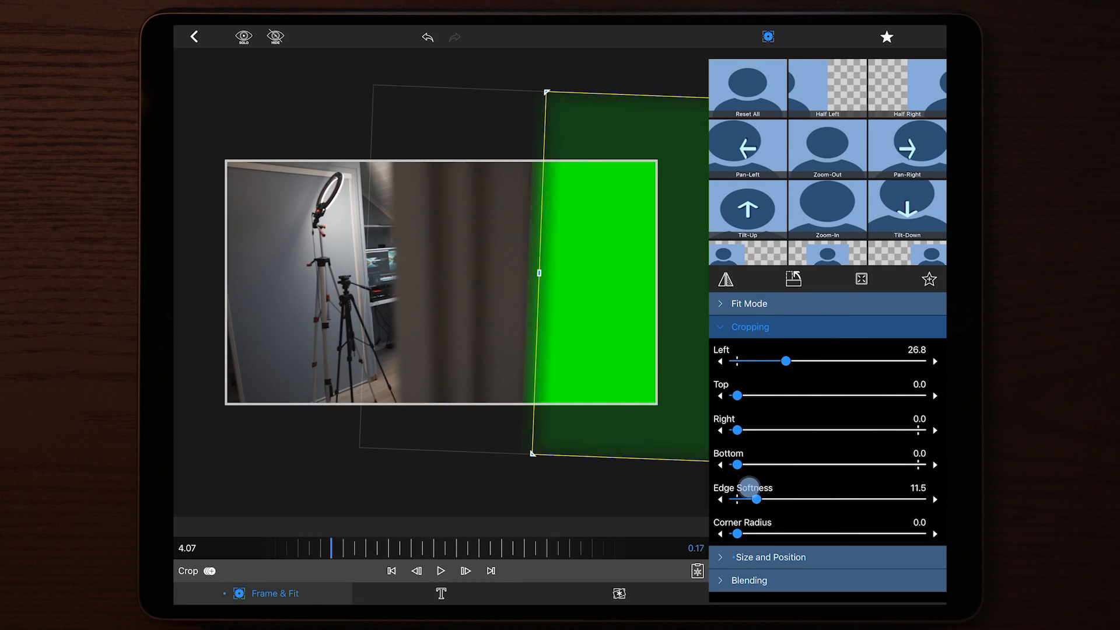
click(193, 36)
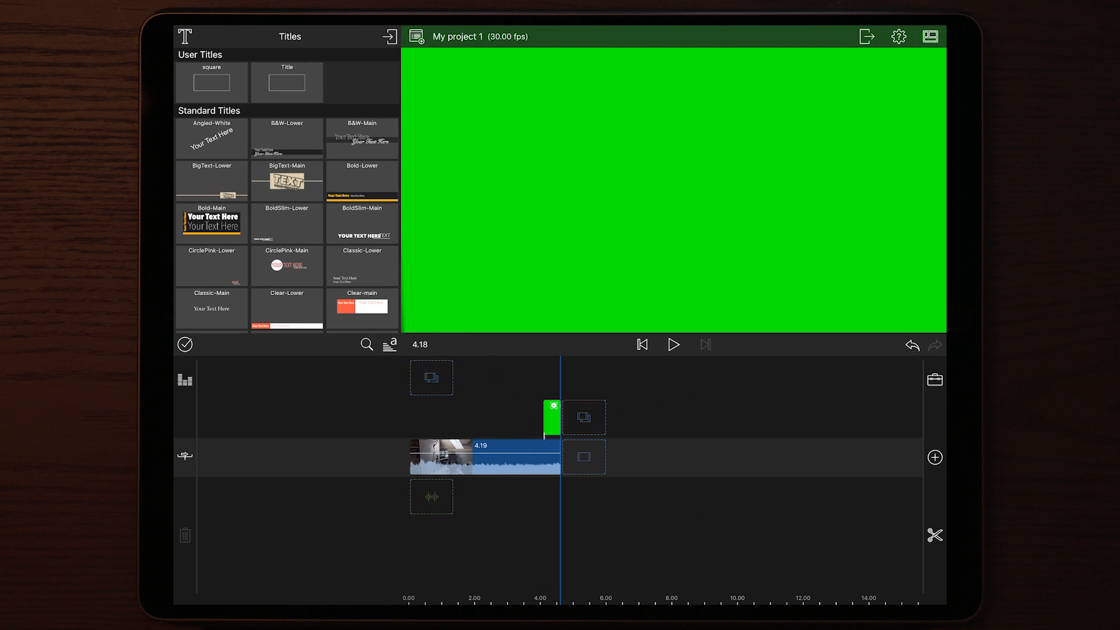
Export the 4.19-second green-shape sequence to Photos with the Movie Settings
click(865, 36)
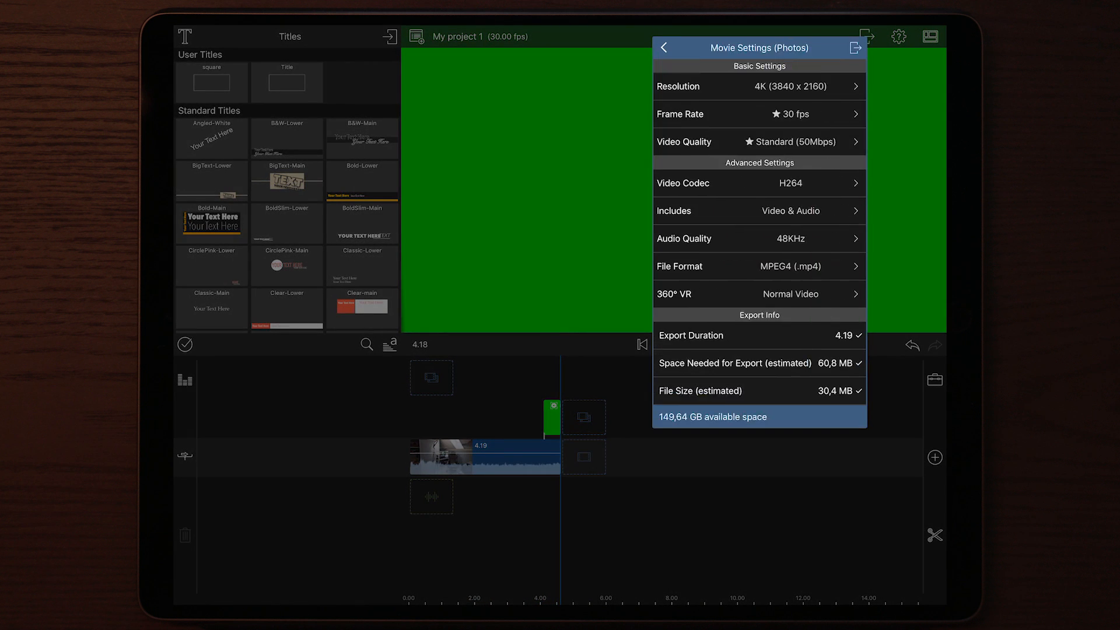
click(664, 47)
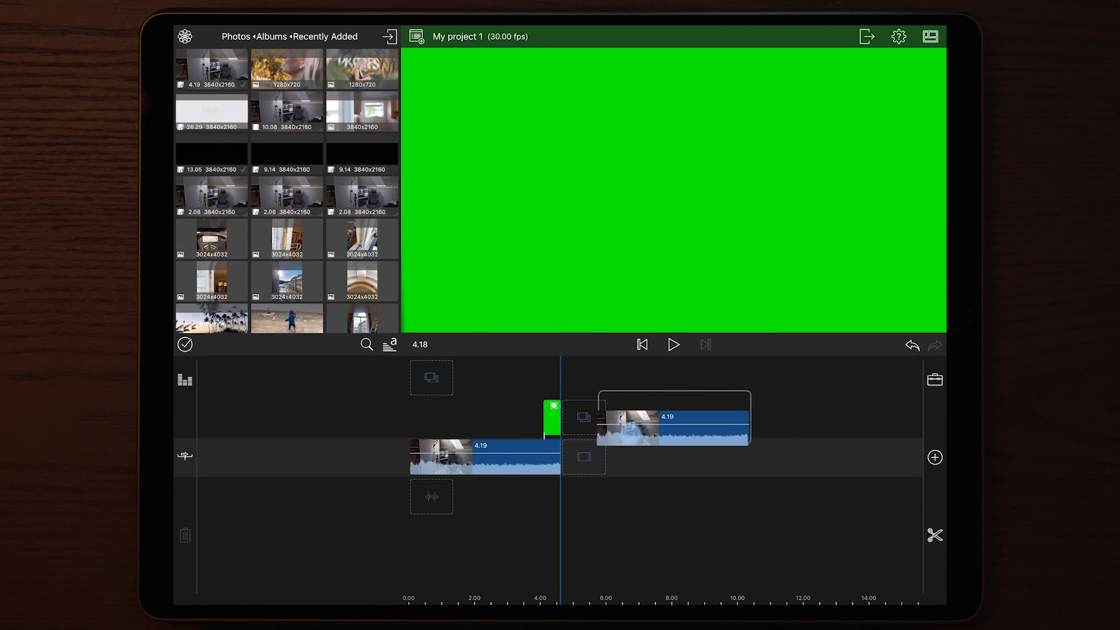
Stack the exported clip on the upper track and enable reversed playback in its speed editor
drag(675, 416, 682, 409)
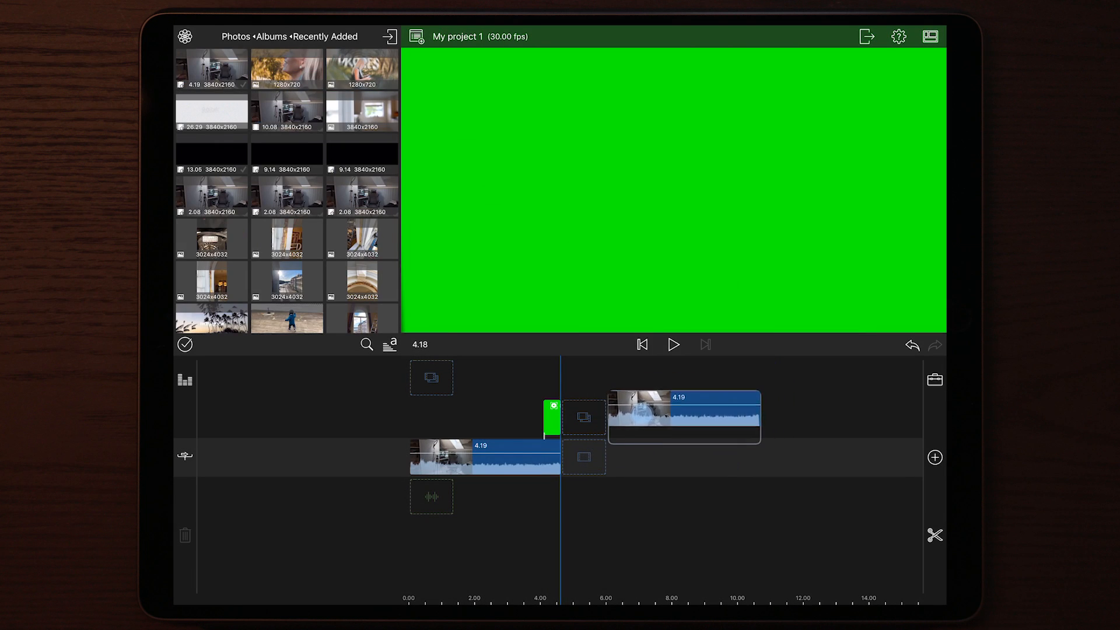
click(485, 457)
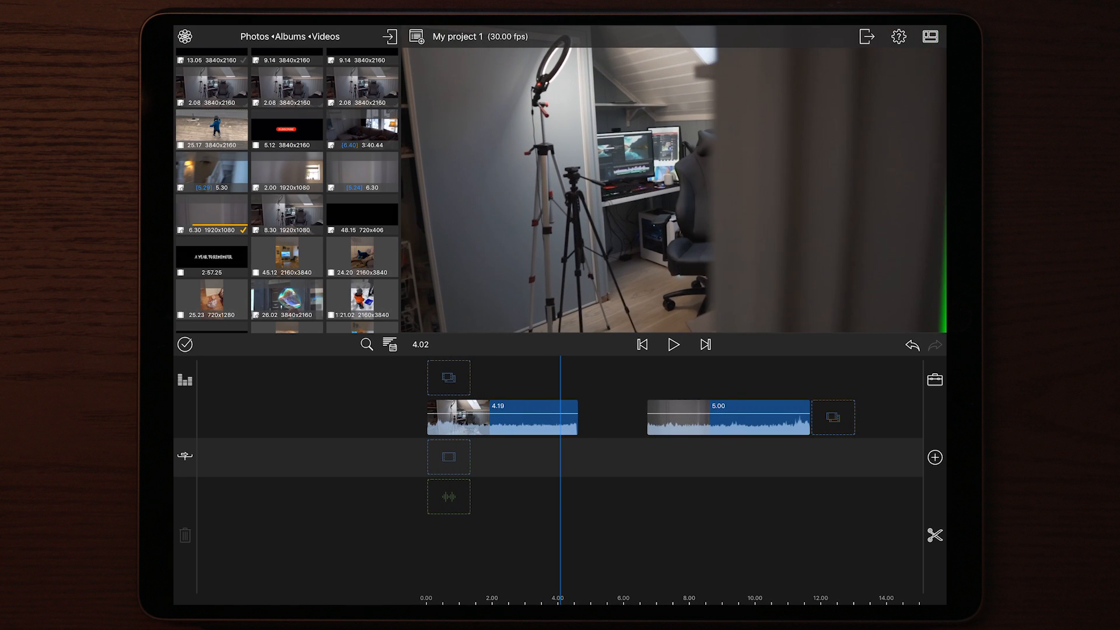
click(502, 417)
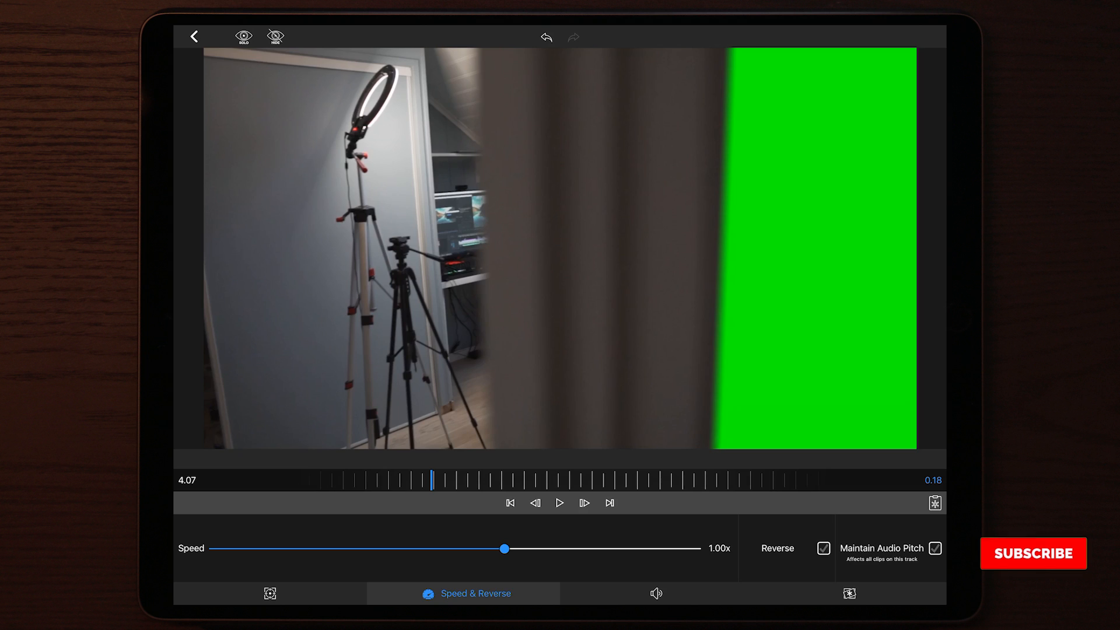
Apply a Green Screen chroma key to the reversed green-sweep clip
click(651, 593)
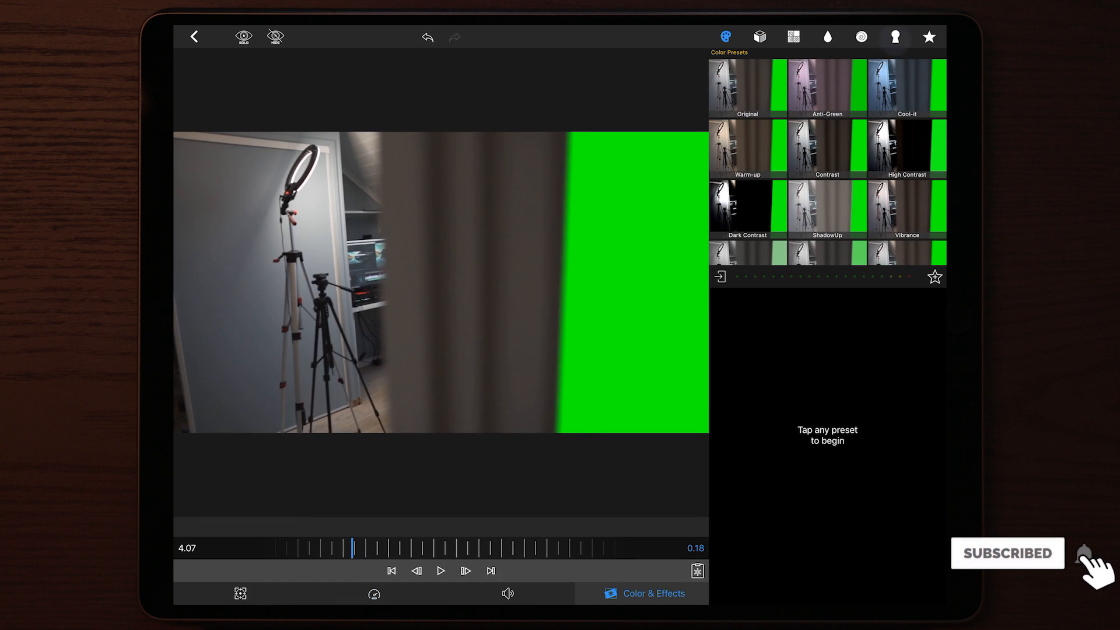
click(894, 37)
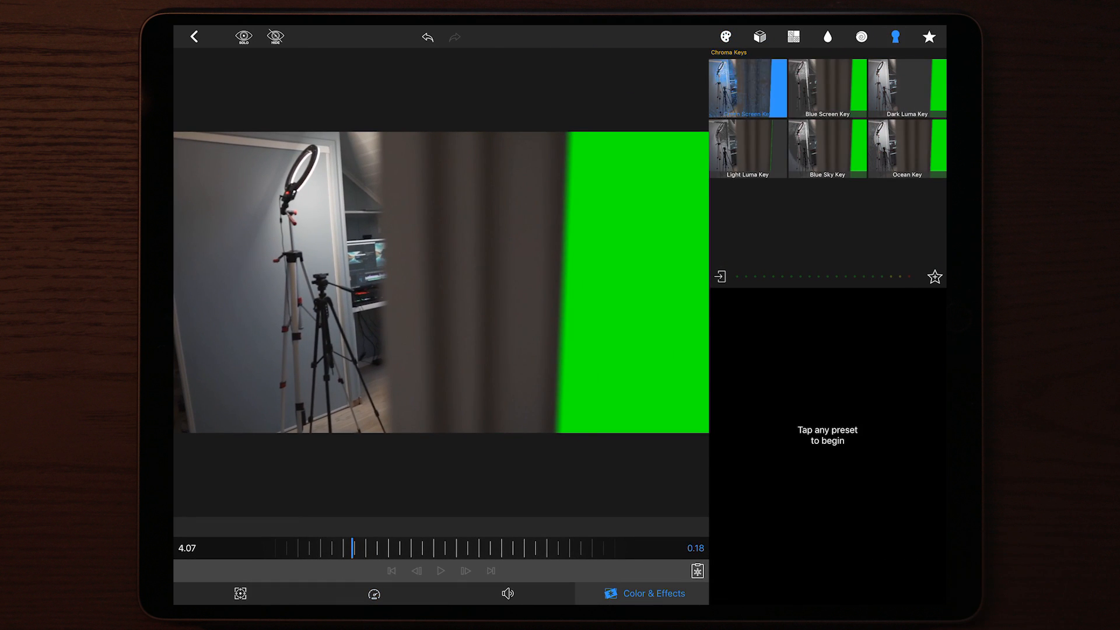
click(747, 89)
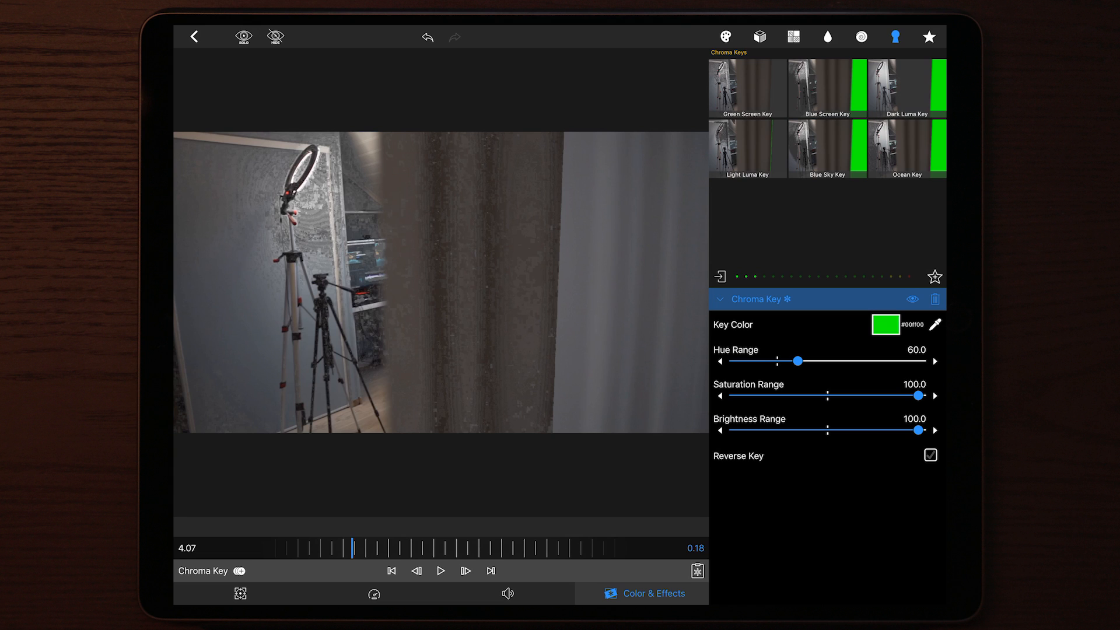
Tune the key to hue range 47.3 and saturation range 59.8, checking the result across the clip
drag(797, 360, 765, 360)
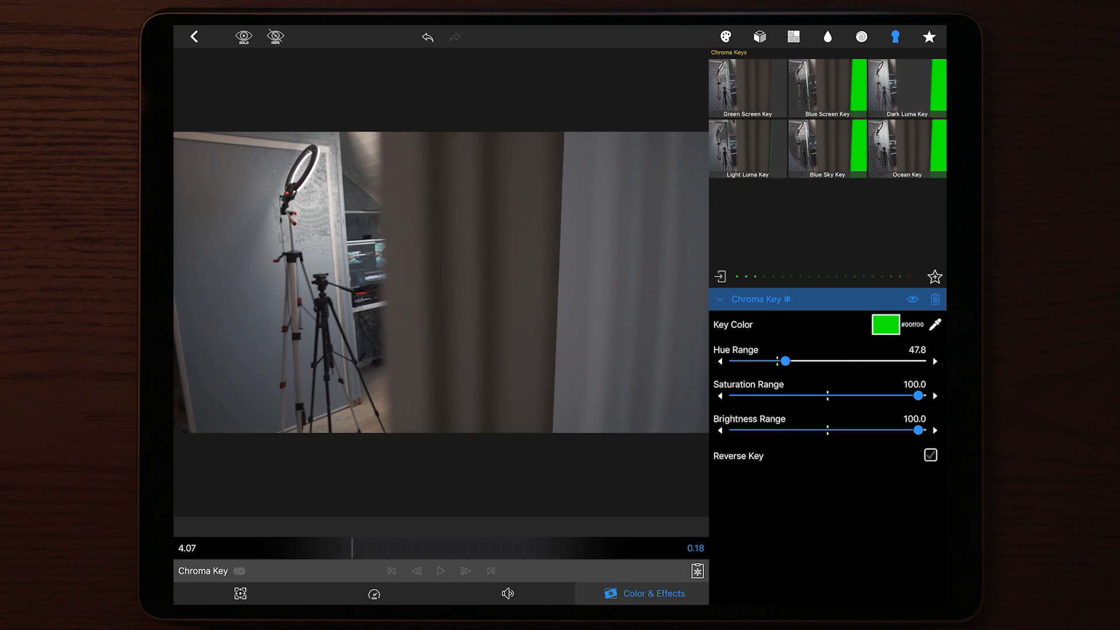
drag(919, 395, 830, 395)
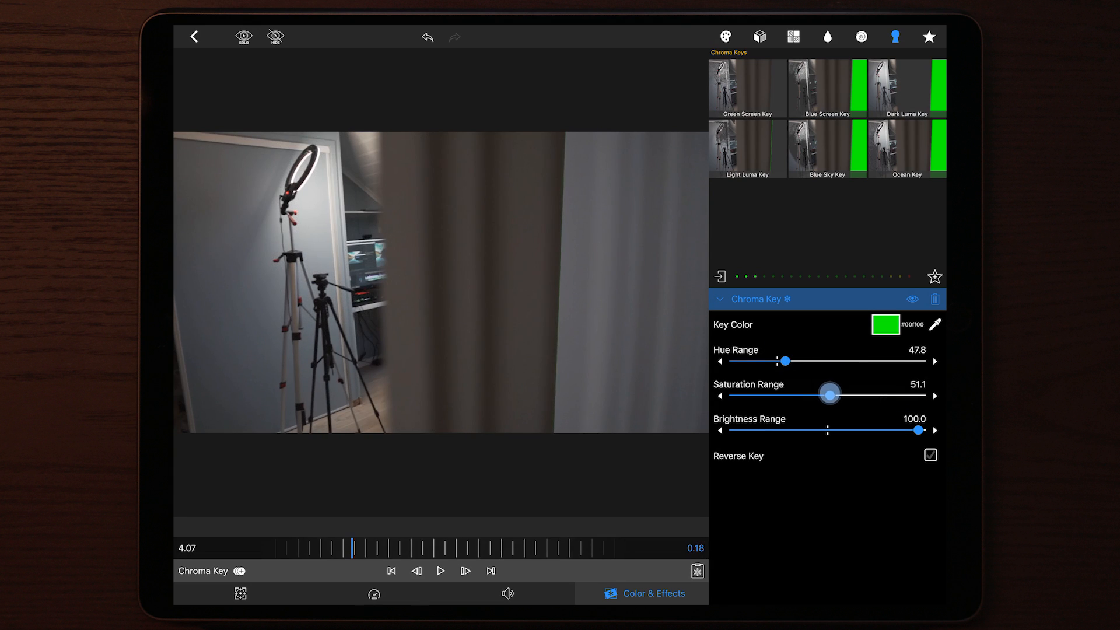
drag(781, 360, 747, 360)
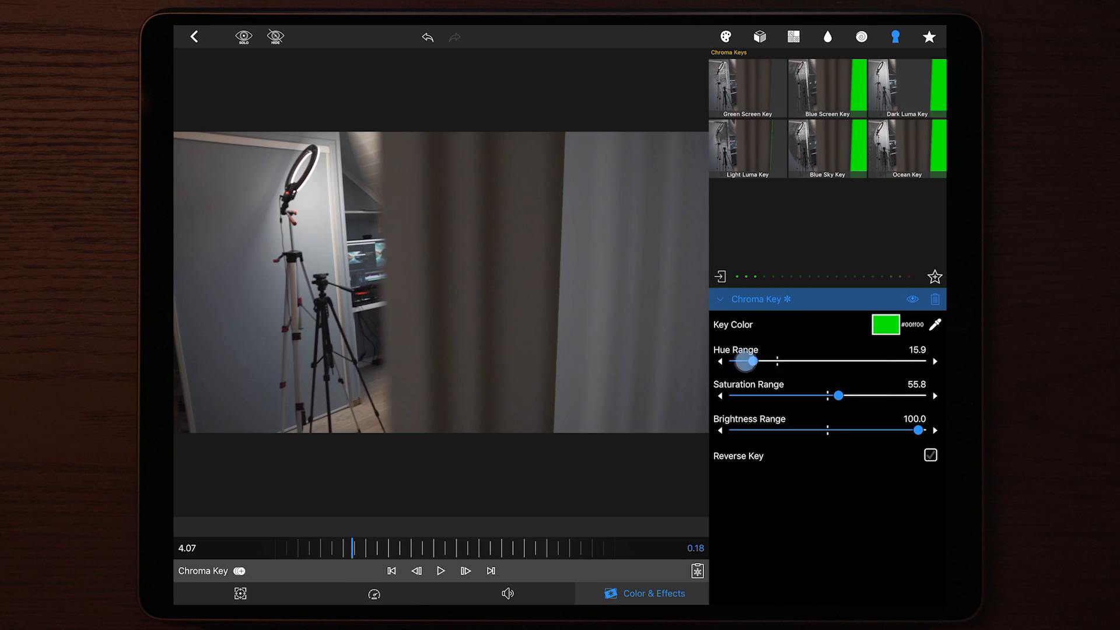
drag(750, 362, 779, 361)
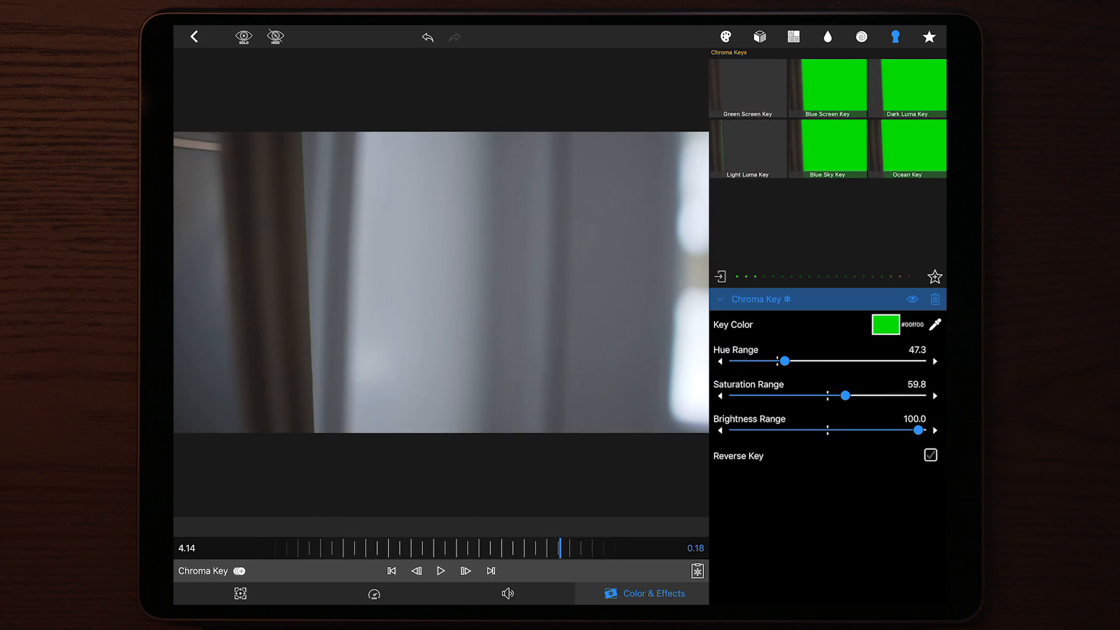
click(726, 36)
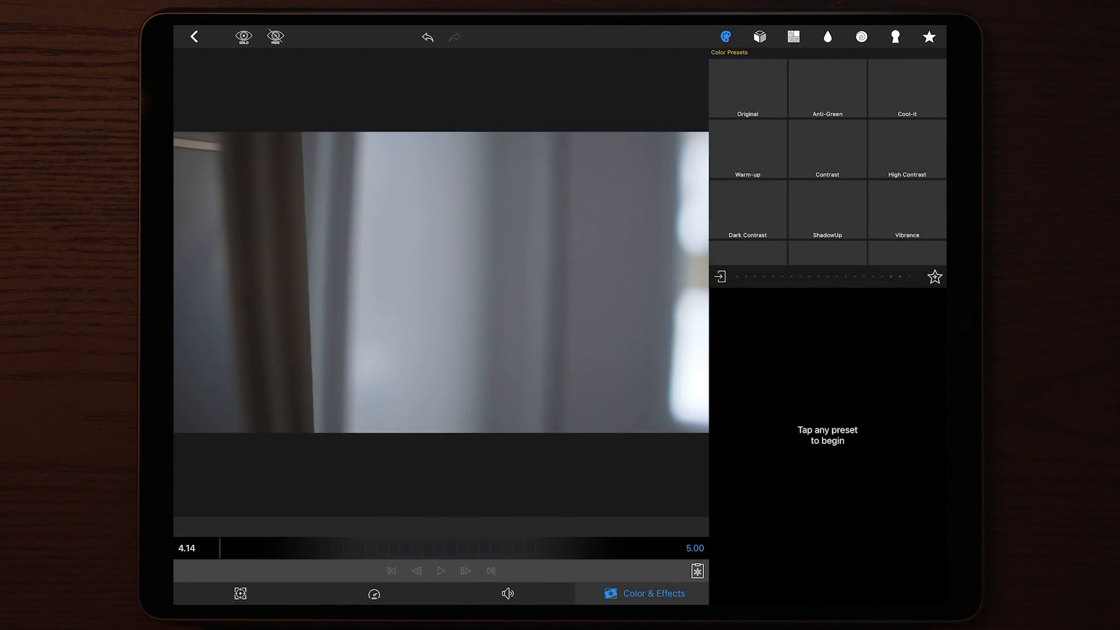
Enlarge the clip to 115.2% with a 2.8° tilt at its start in Frame & Fit
click(760, 36)
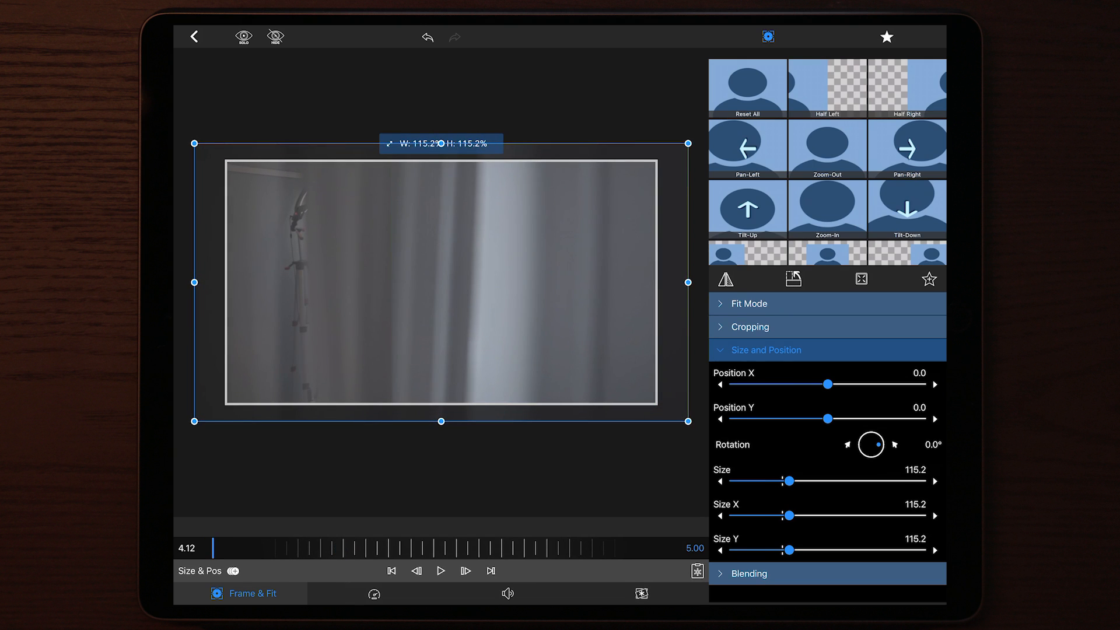
drag(687, 143, 680, 133)
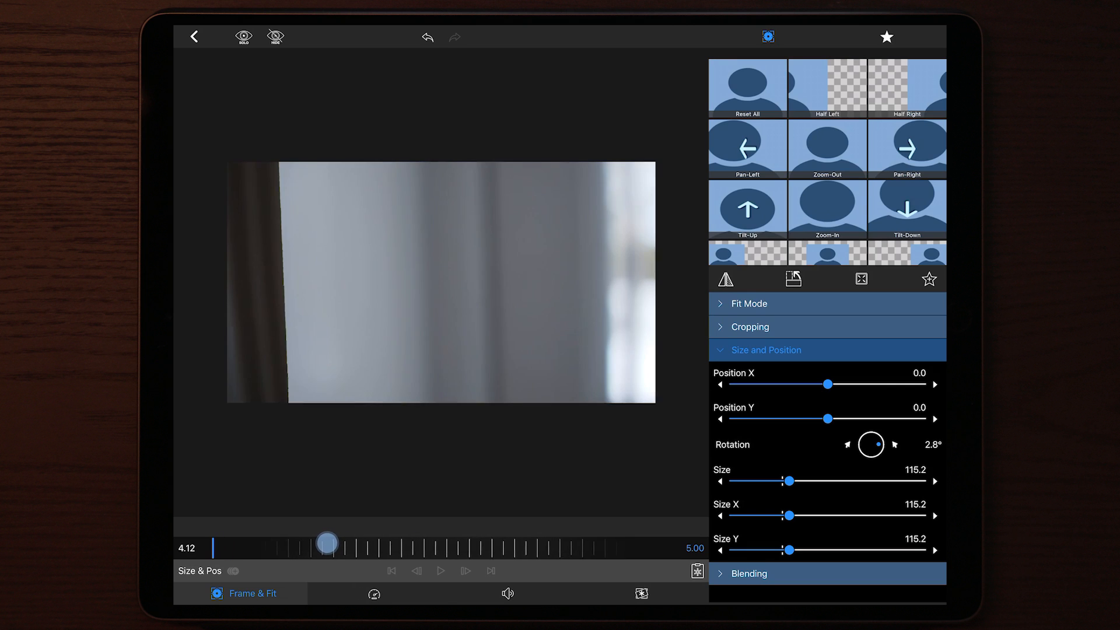
drag(327, 544, 309, 547)
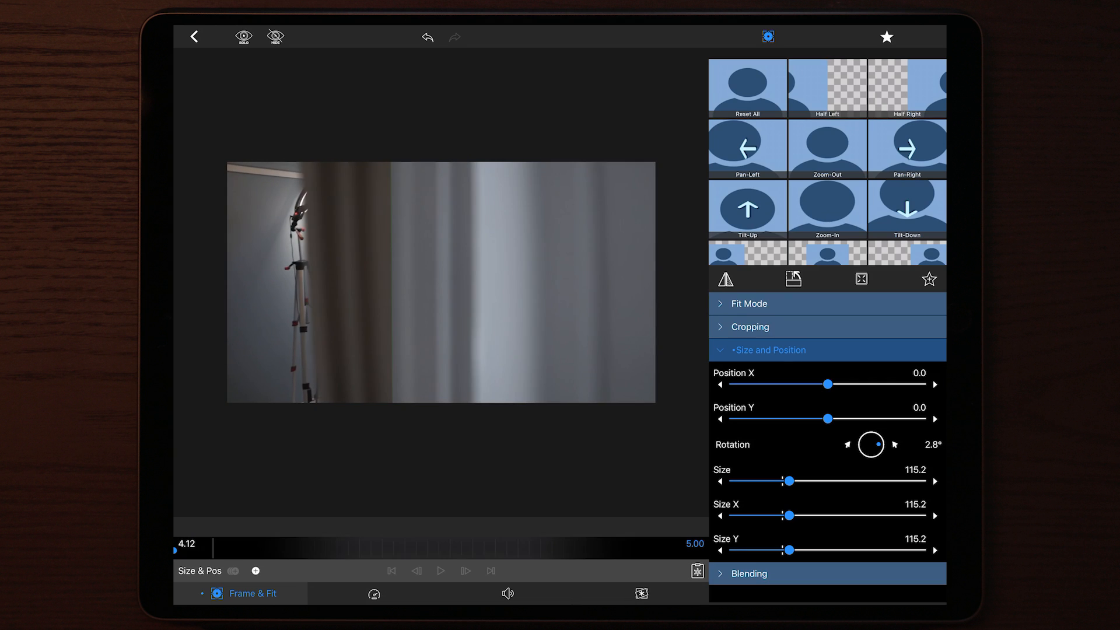
drag(176, 551, 347, 551)
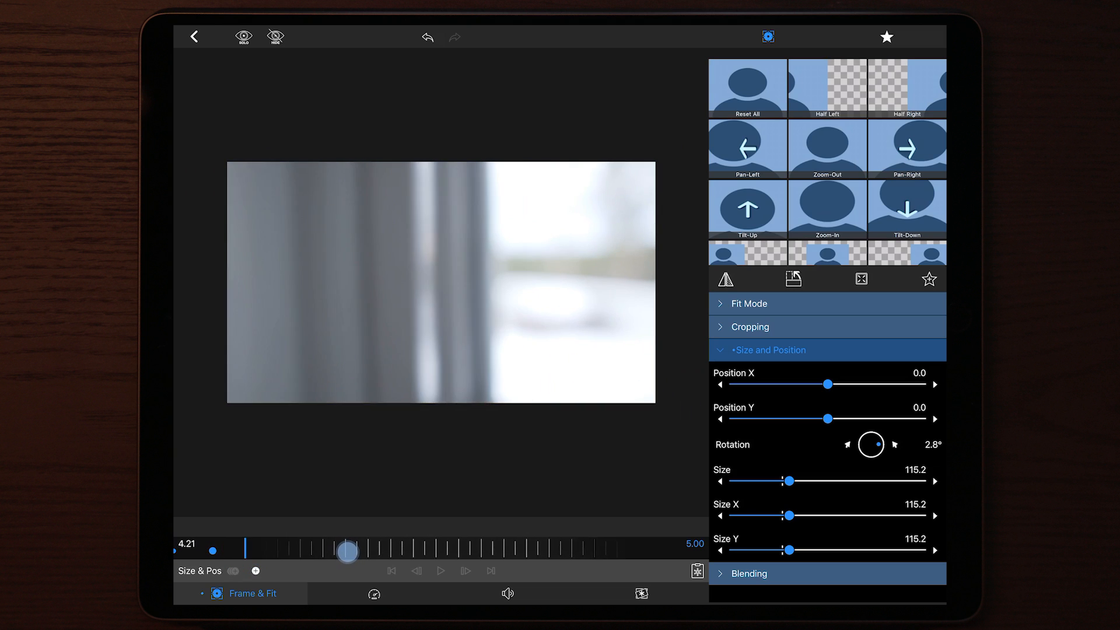
drag(347, 551, 407, 547)
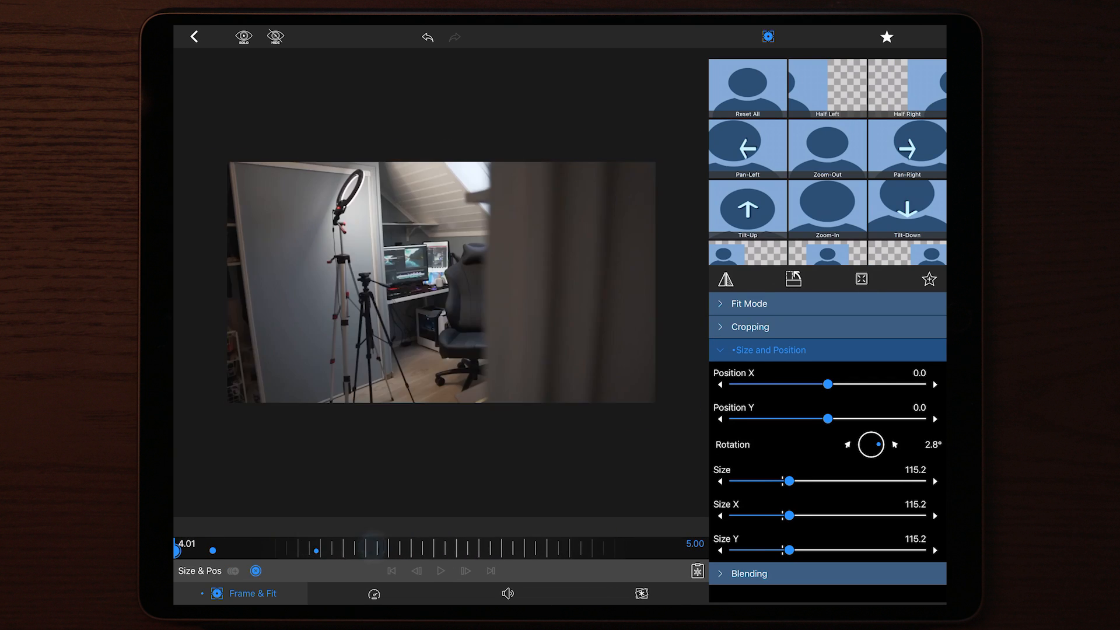
Keyframe the clip back to 100% size and 0° rotation so the zoom settles, then return to the timeline
click(440, 569)
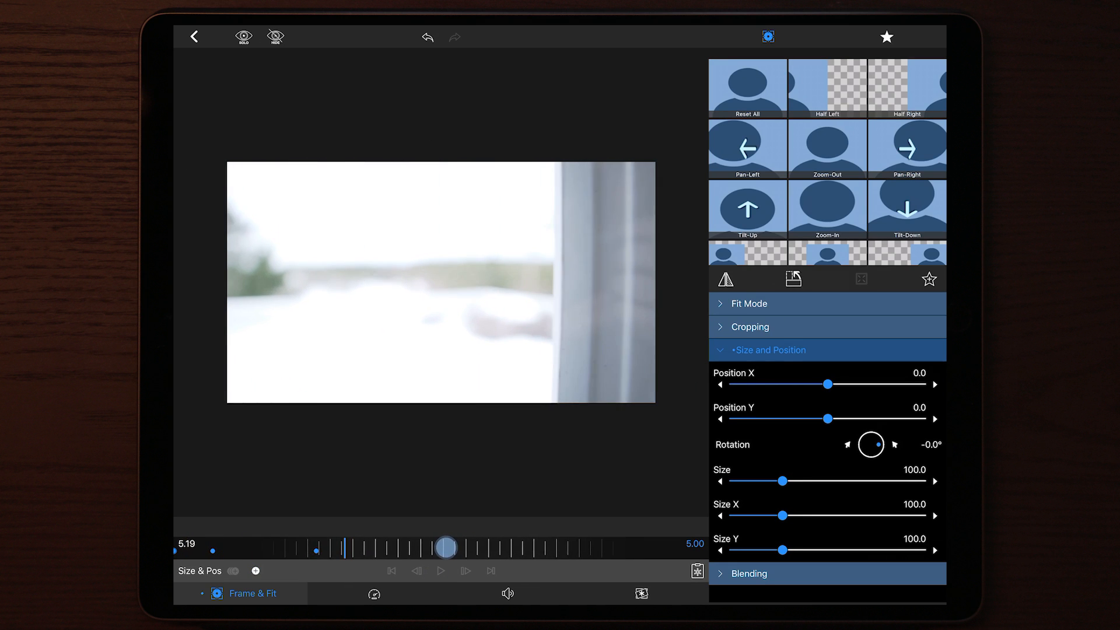
drag(445, 547, 507, 547)
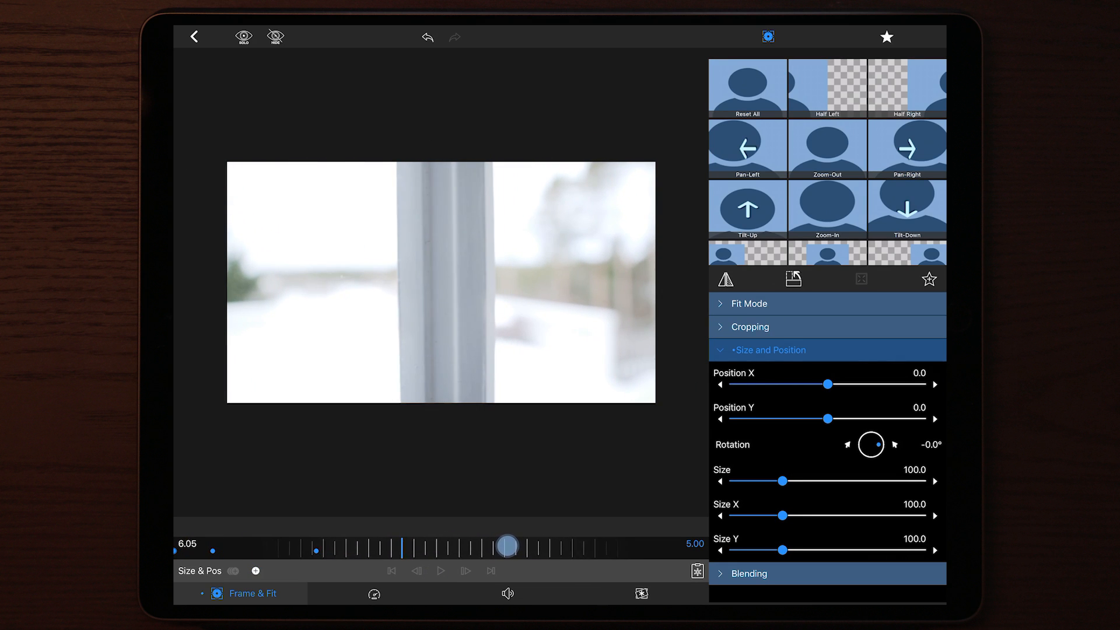
click(194, 36)
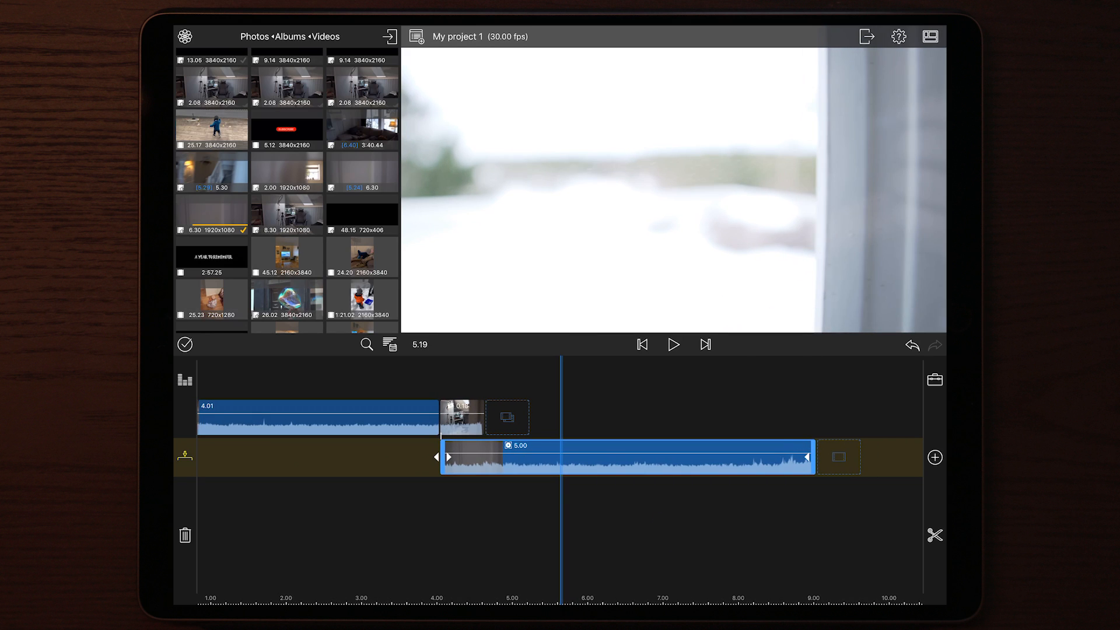
Add a 2-second green title clip on the upper track at the transition point
click(184, 36)
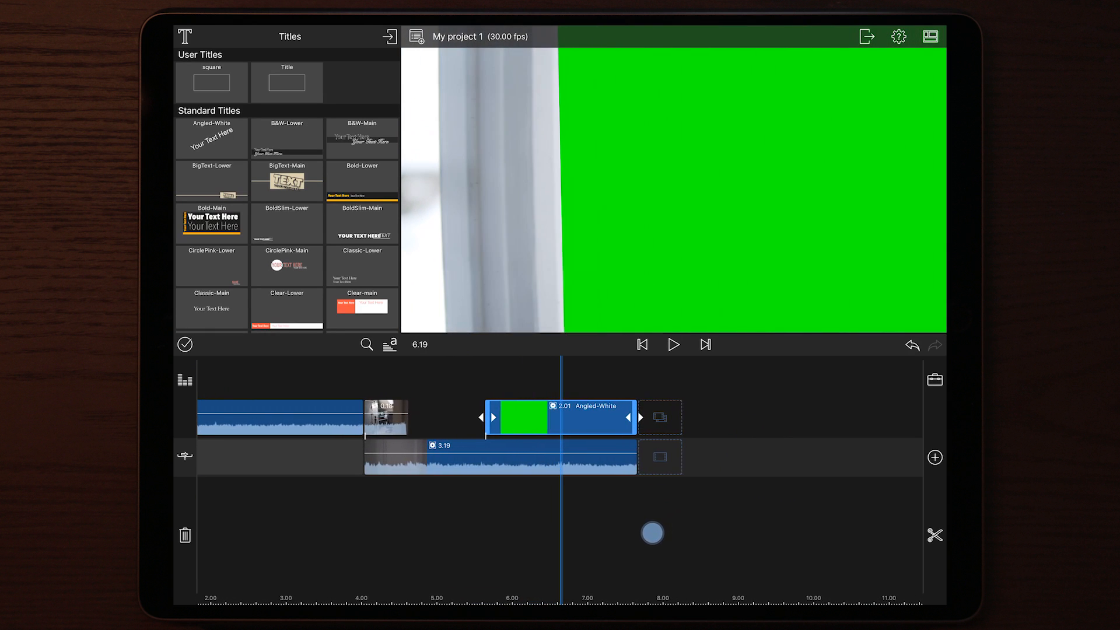
Bring the green title clip into the editor showing Frame & Fit at 100% size, 0° rotation
click(866, 36)
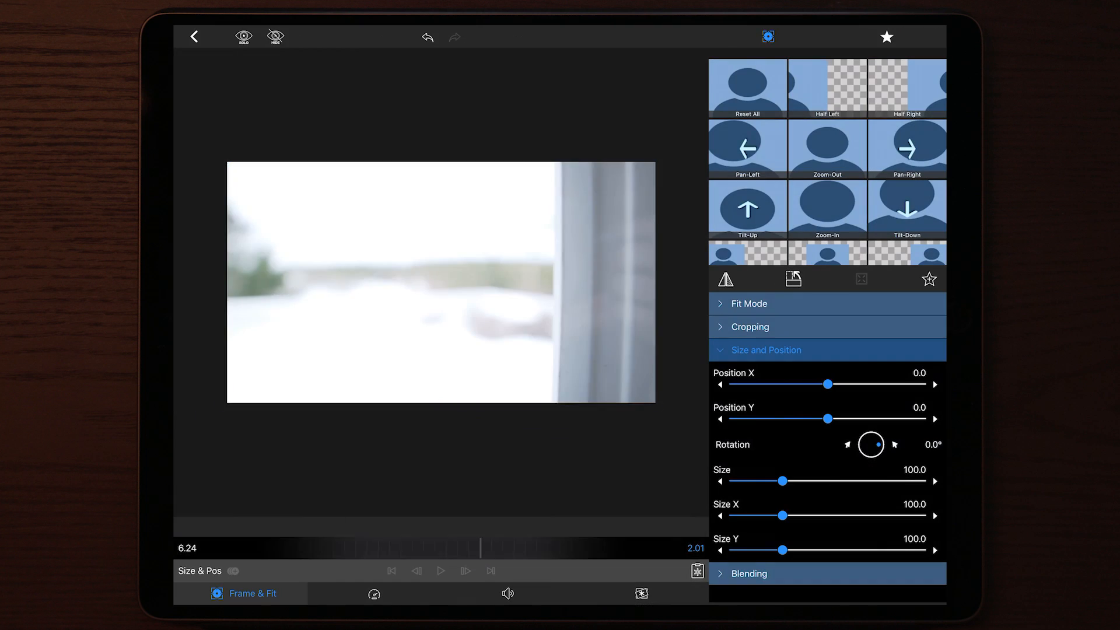
Apply a Green Screen Key to the title clip and lower its saturation range to 63.2
click(651, 593)
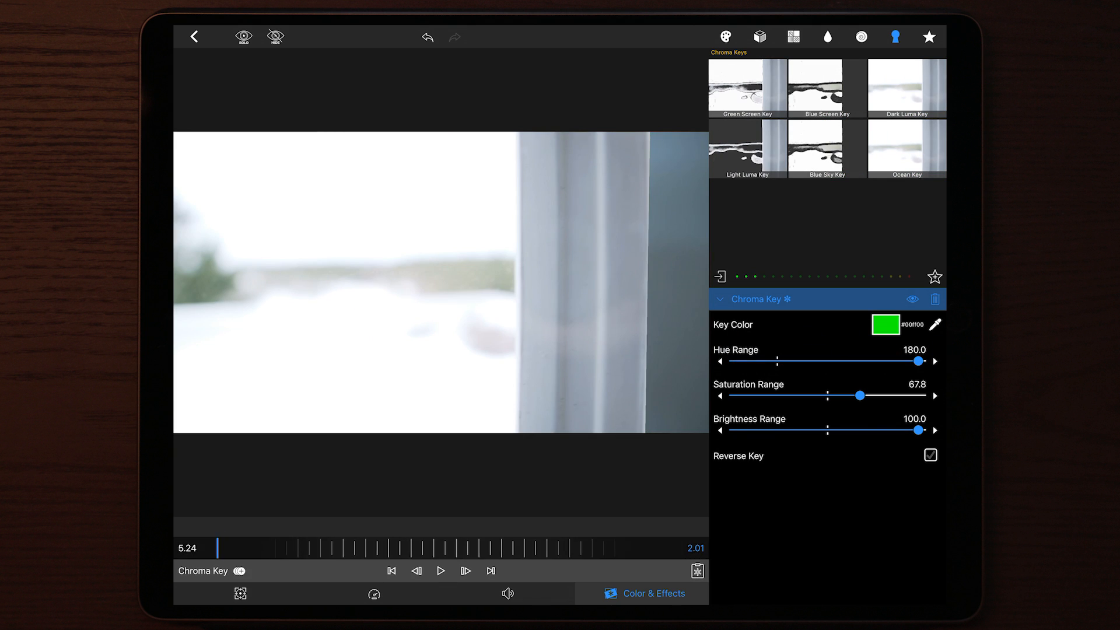
drag(859, 395, 851, 395)
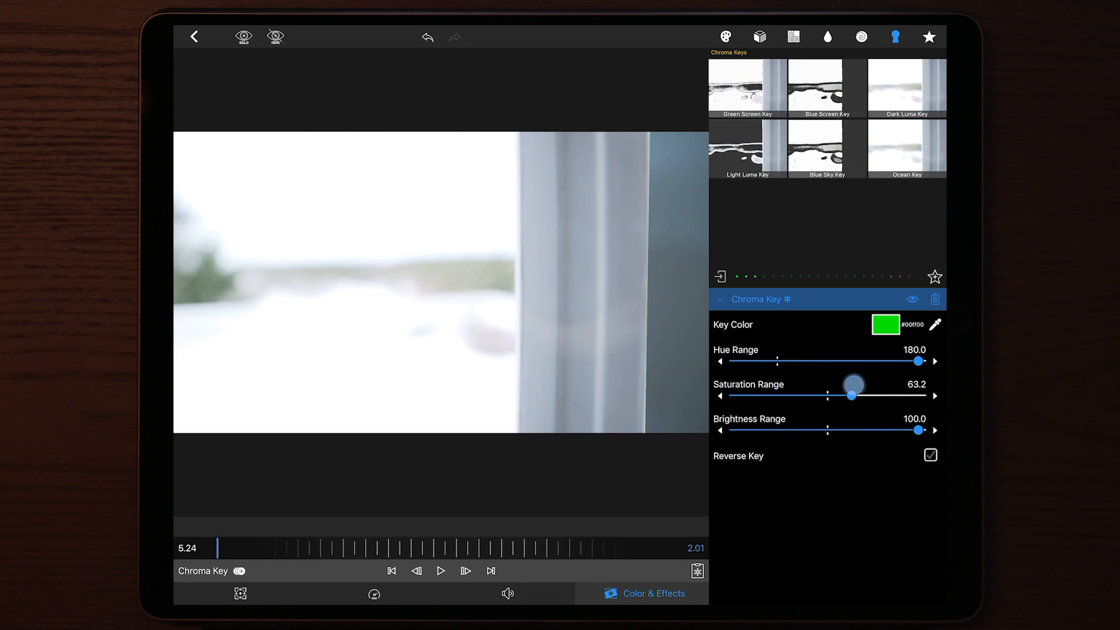